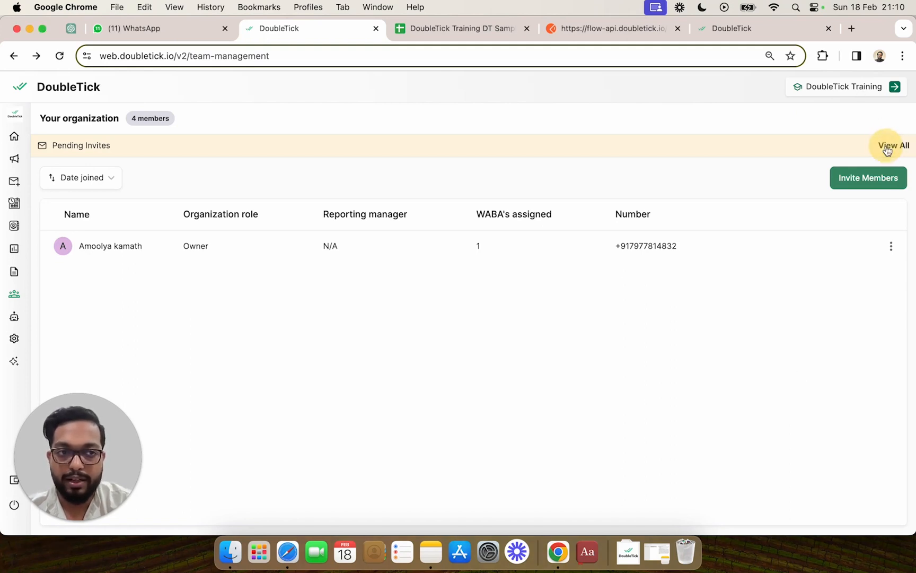
- View all pending team invites for the organisation, which lists none
click(894, 145)
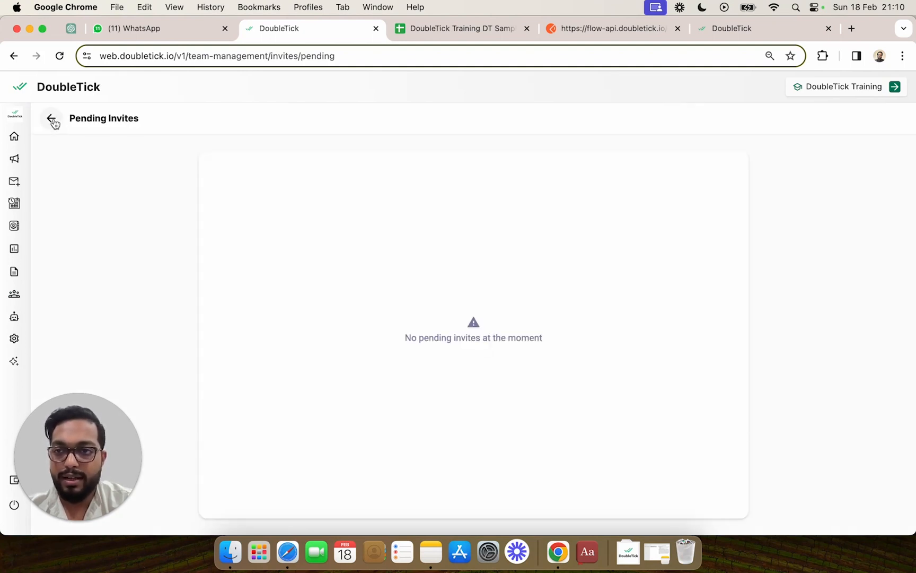
- Go back from Pending Invites to the Team Management member list
click(53, 117)
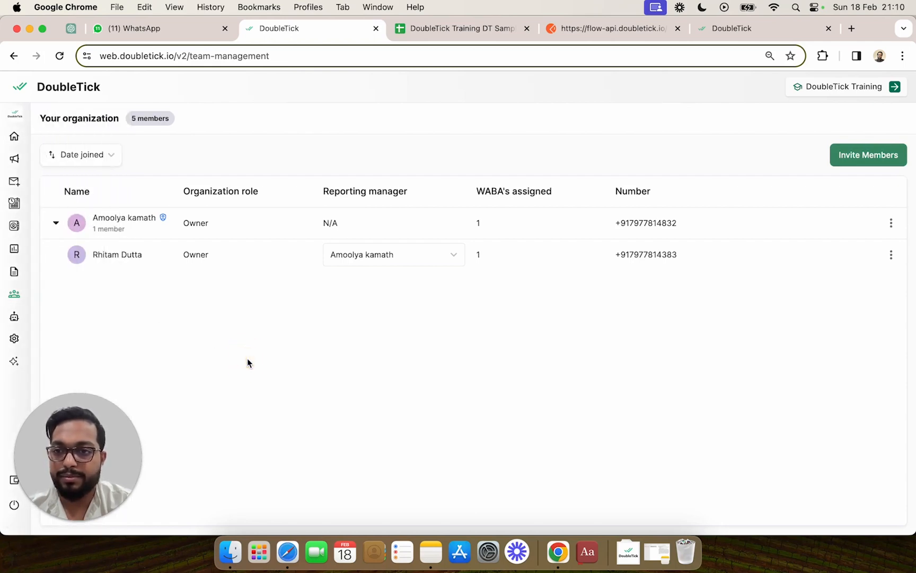
mouse_move(158, 265)
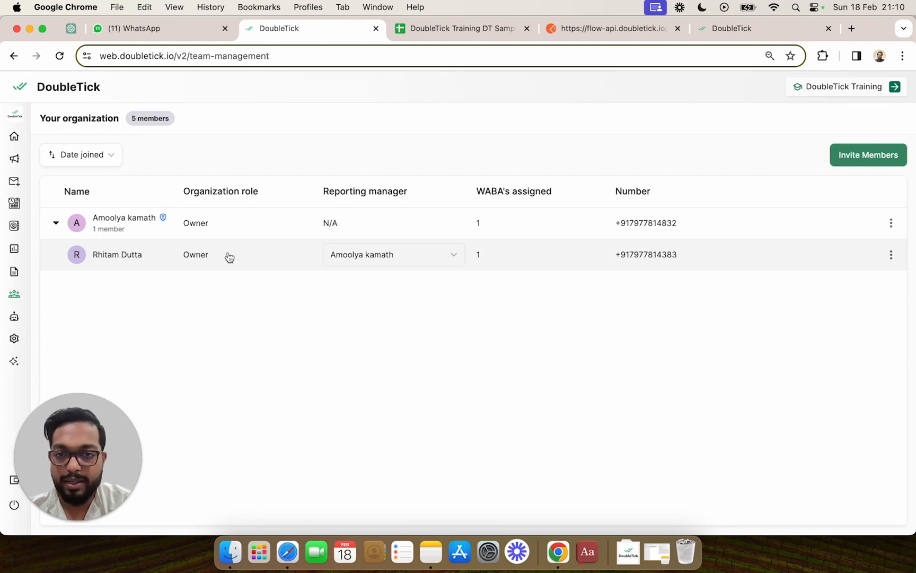
mouse_move(259, 261)
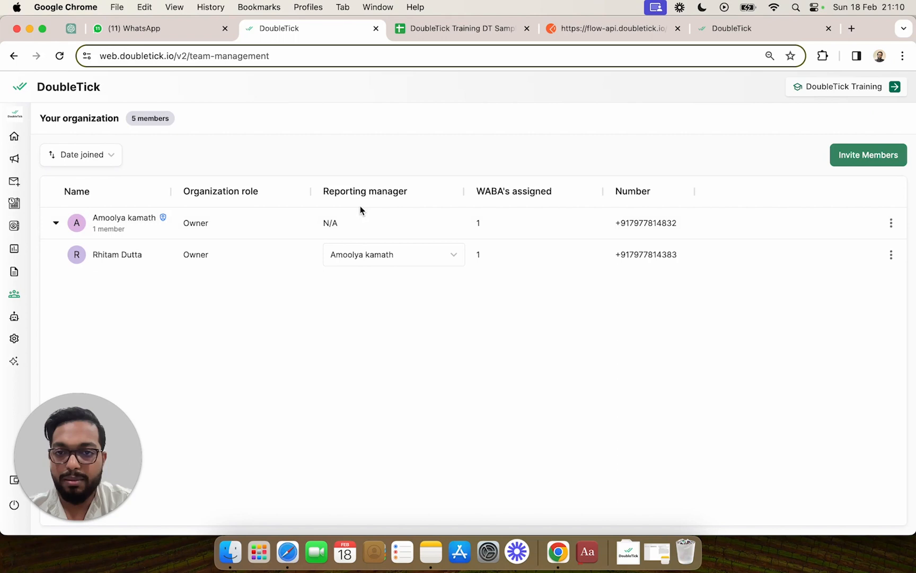
click(394, 255)
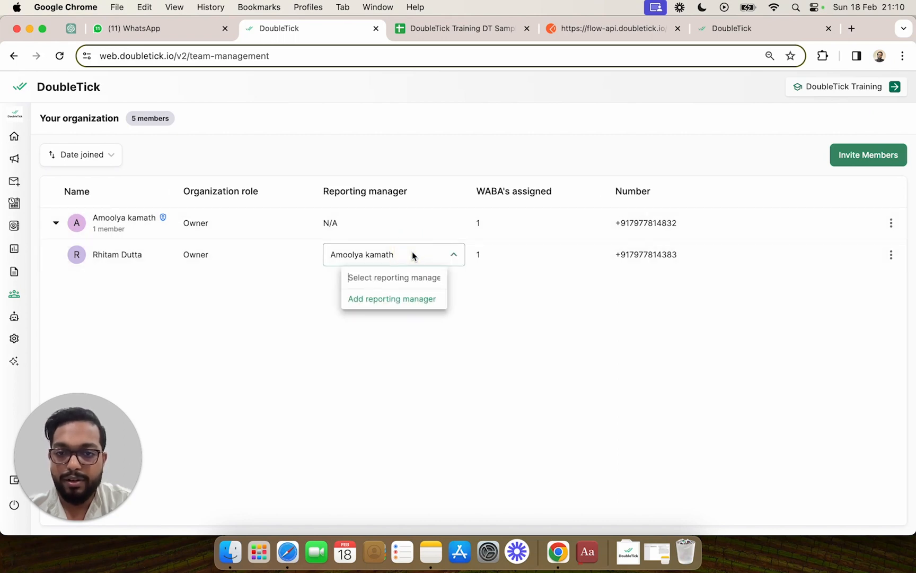
mouse_move(231, 235)
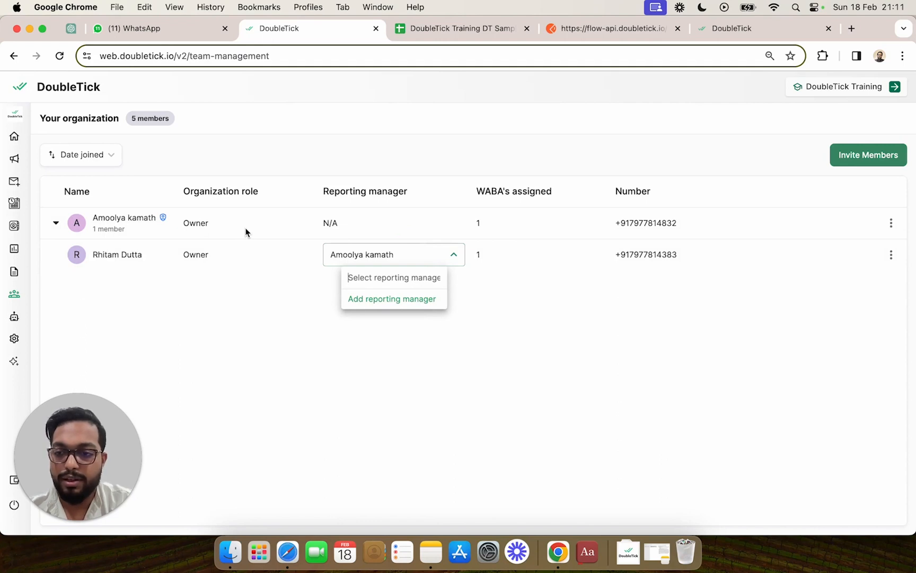
mouse_move(261, 279)
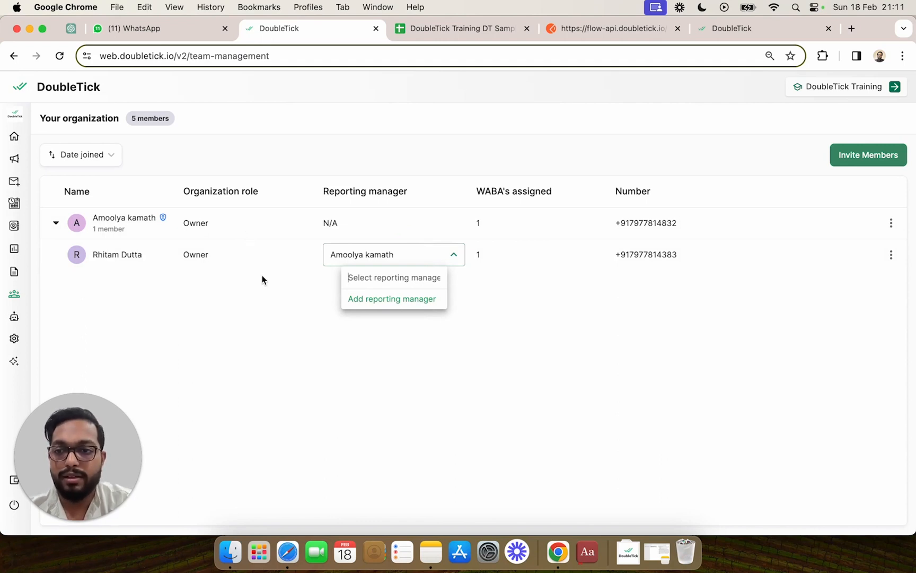
mouse_move(392, 299)
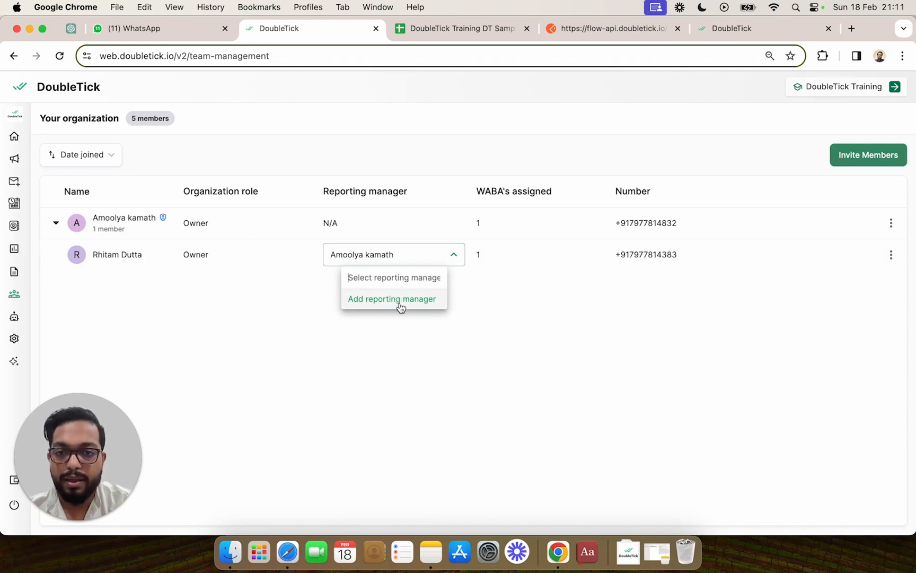
click(392, 299)
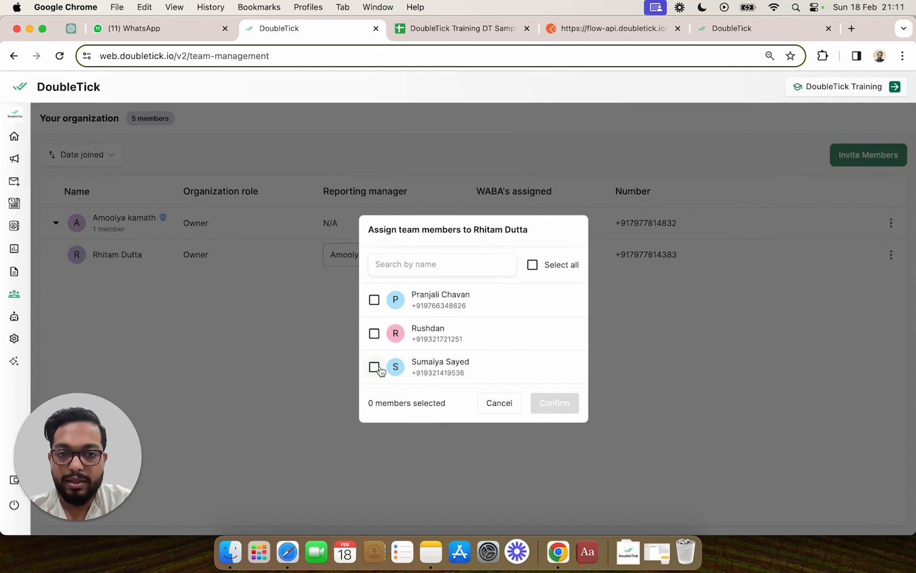
click(375, 367)
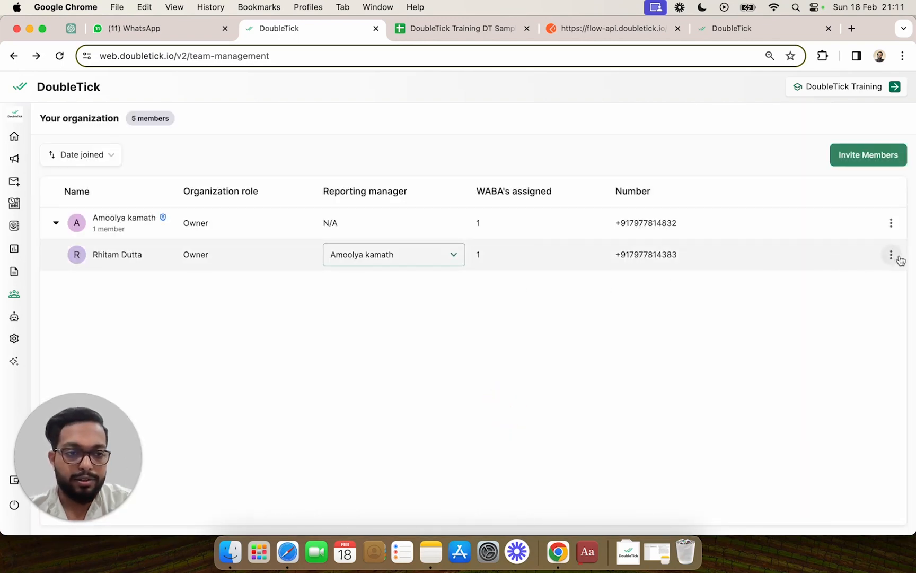
click(891, 254)
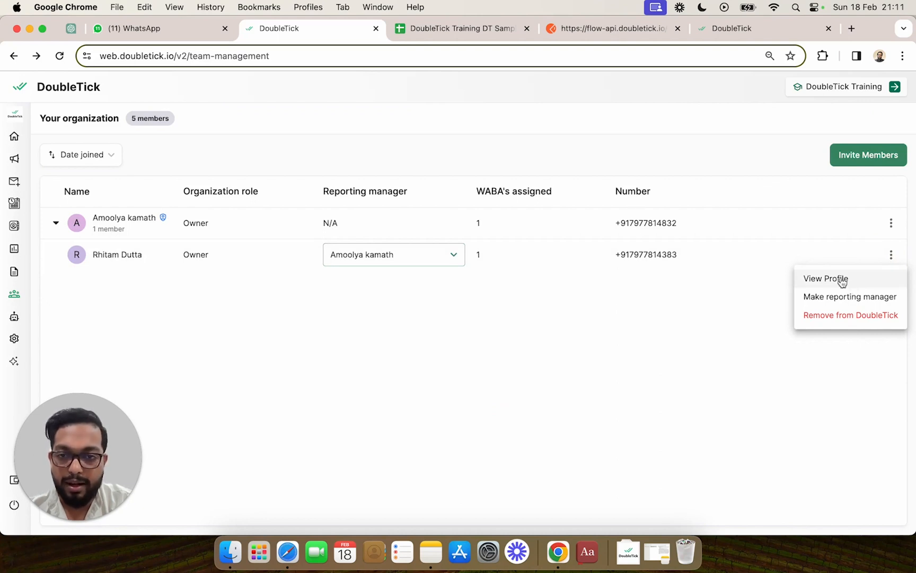
mouse_move(849, 296)
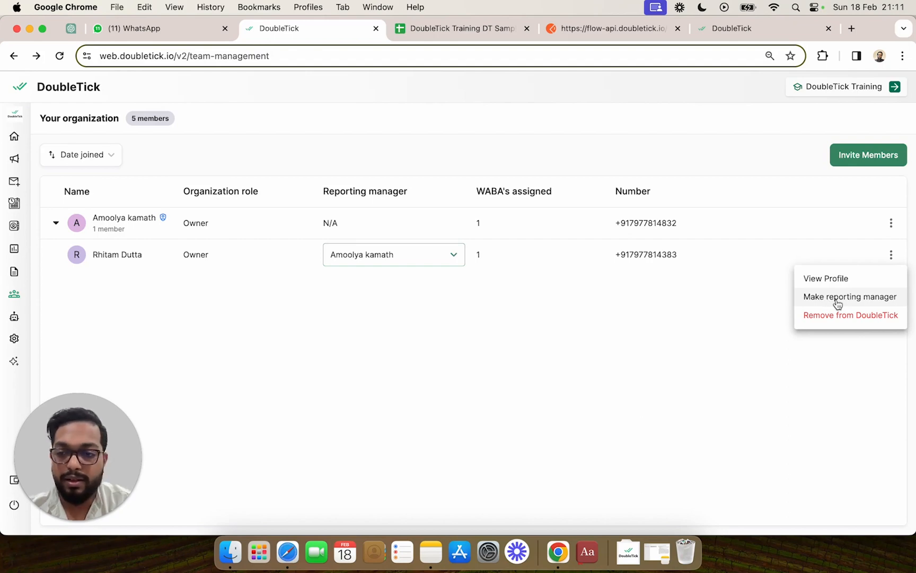
click(849, 295)
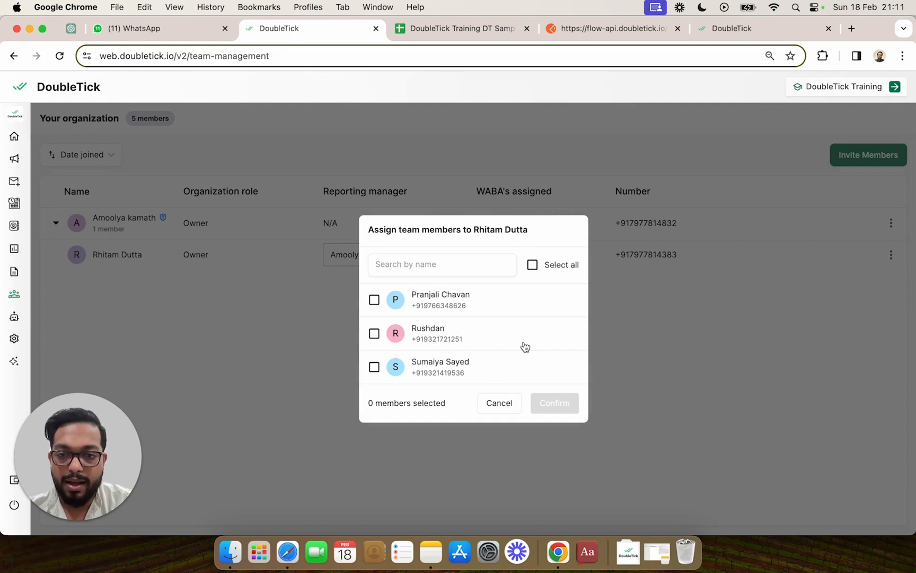
click(374, 299)
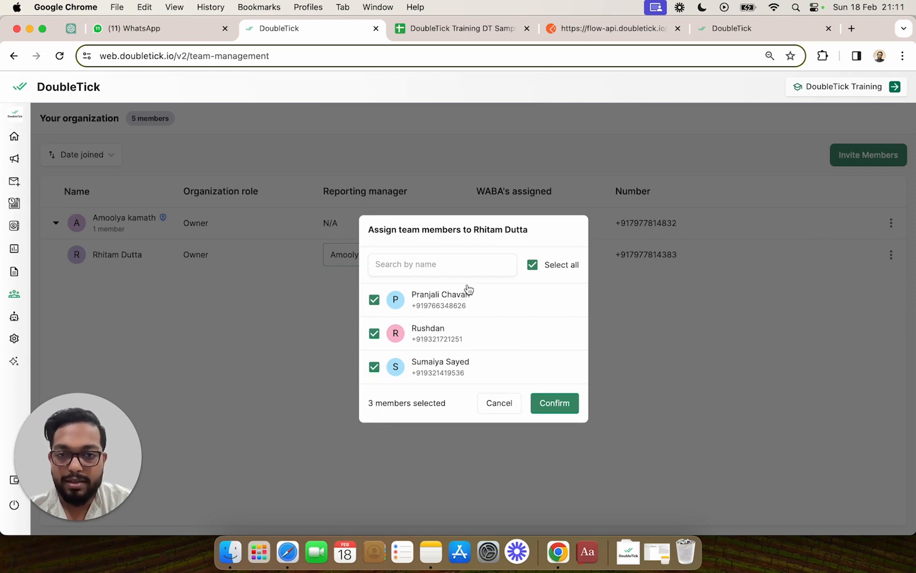
mouse_move(538, 242)
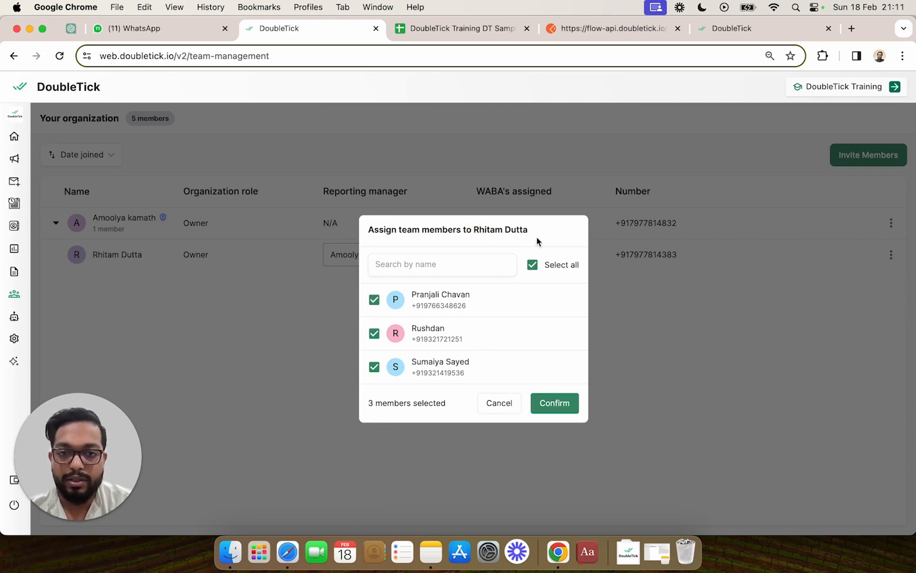
click(554, 403)
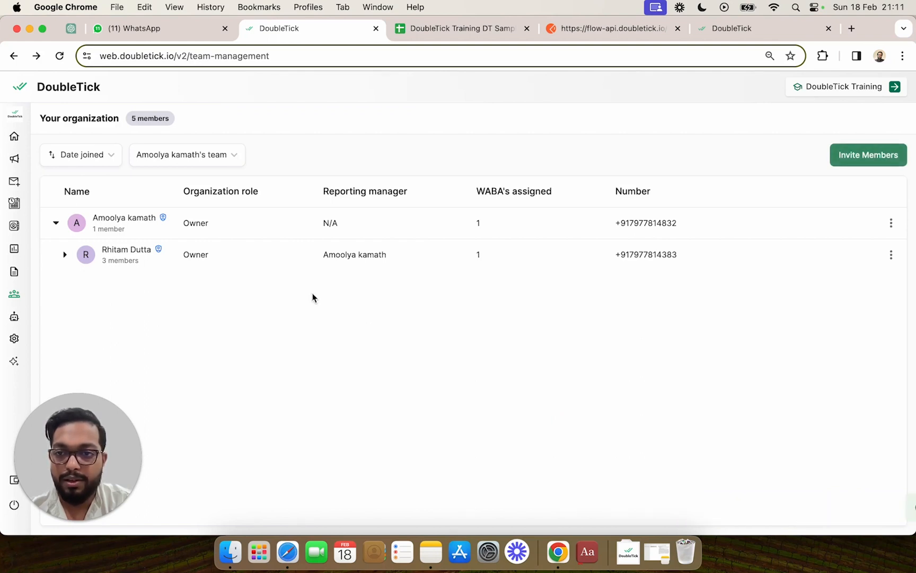
click(65, 258)
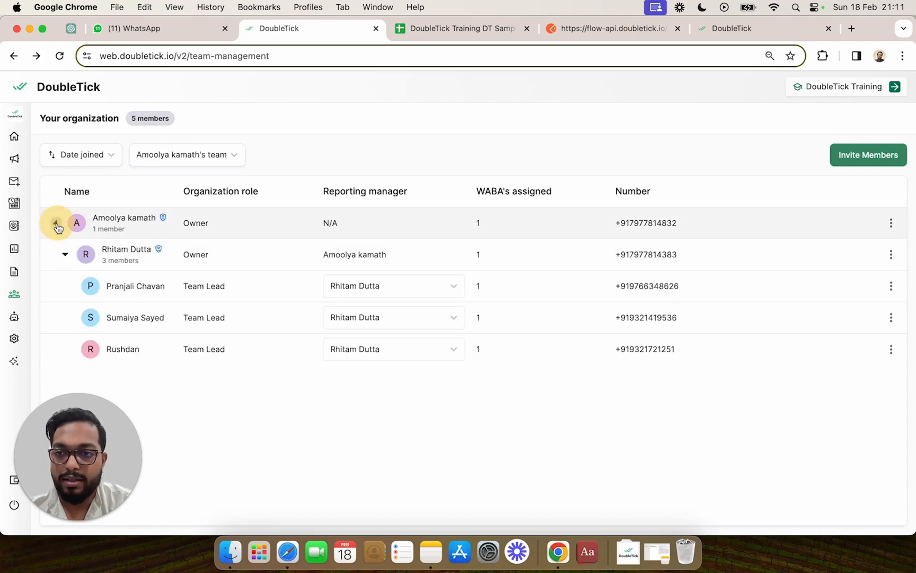
click(56, 226)
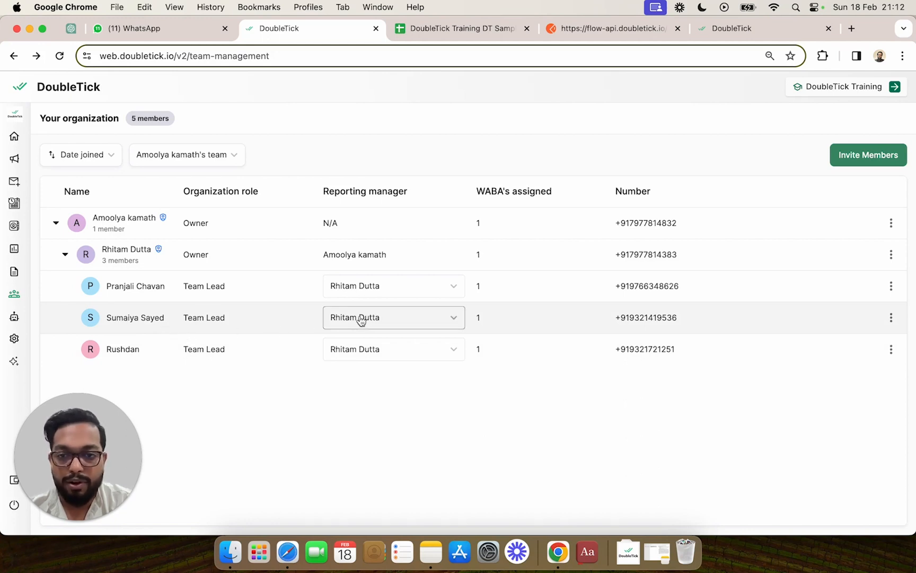
mouse_move(399, 329)
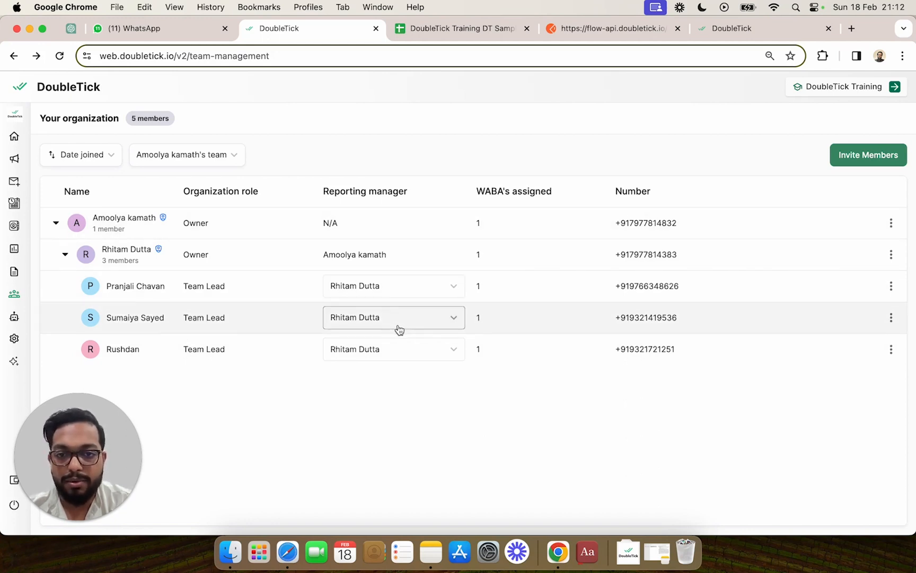
click(393, 317)
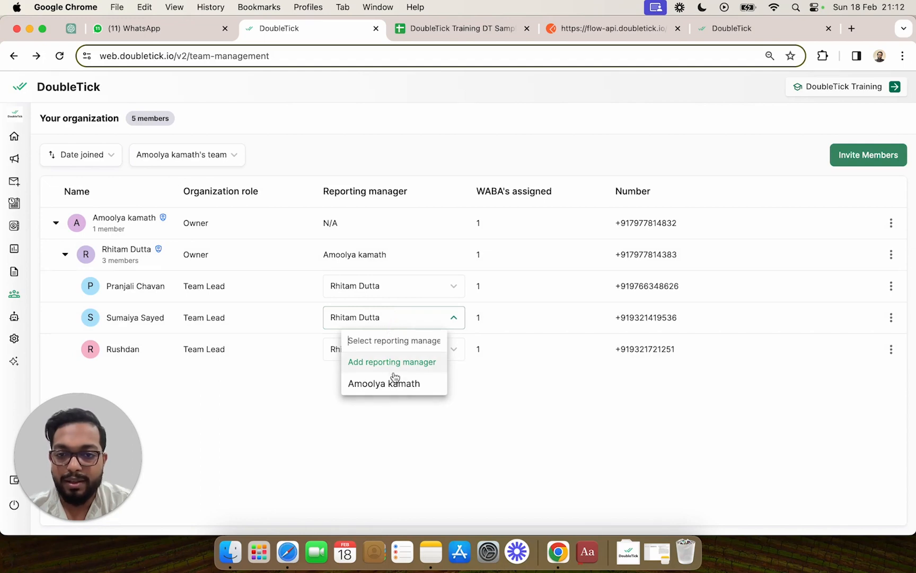
click(384, 382)
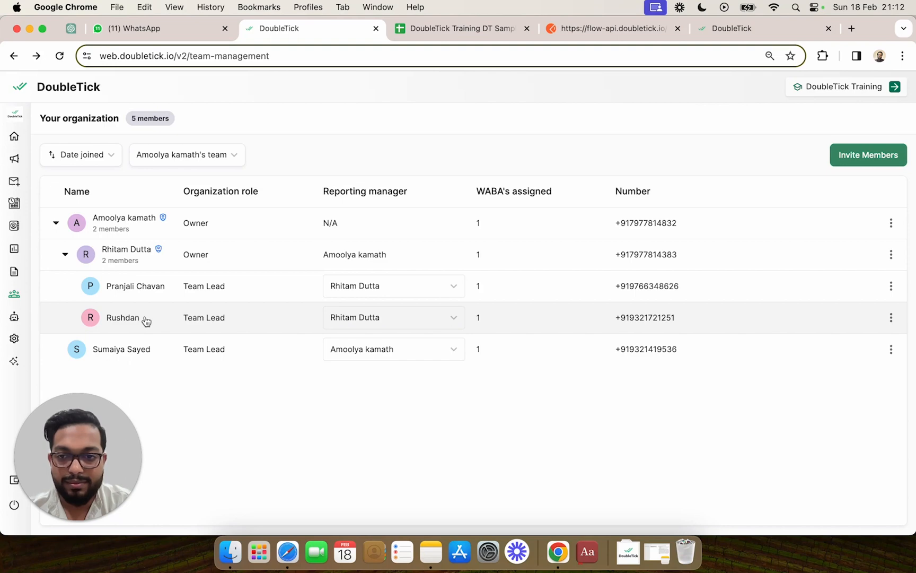
mouse_move(265, 459)
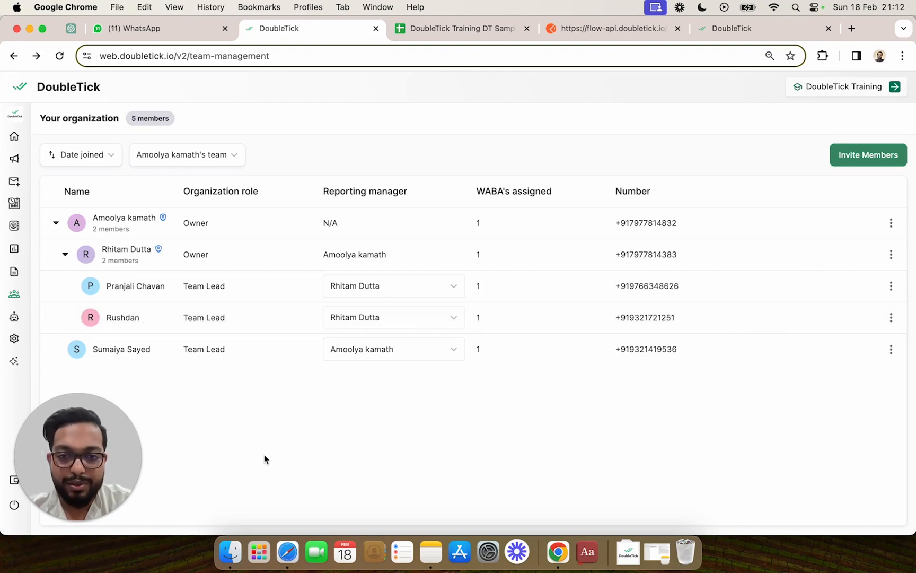